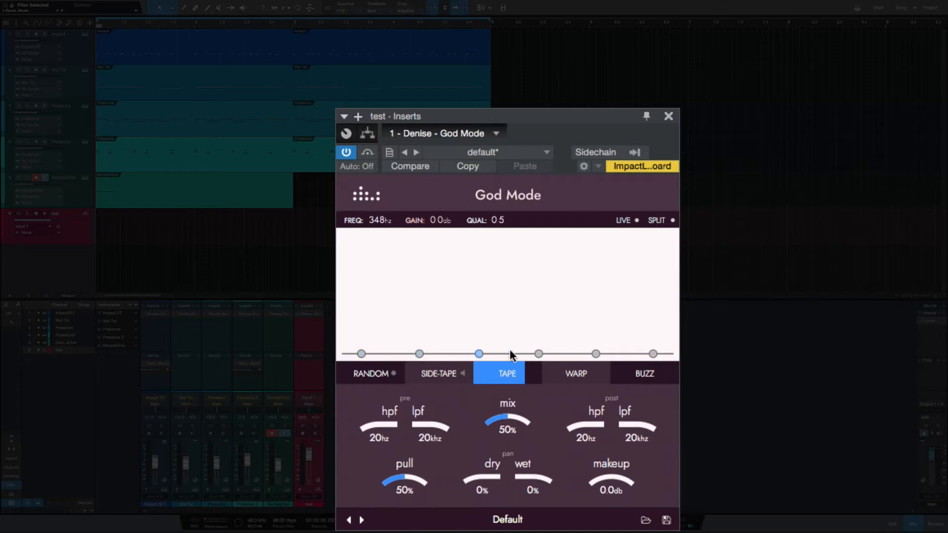
pyautogui.moveTo(595, 356)
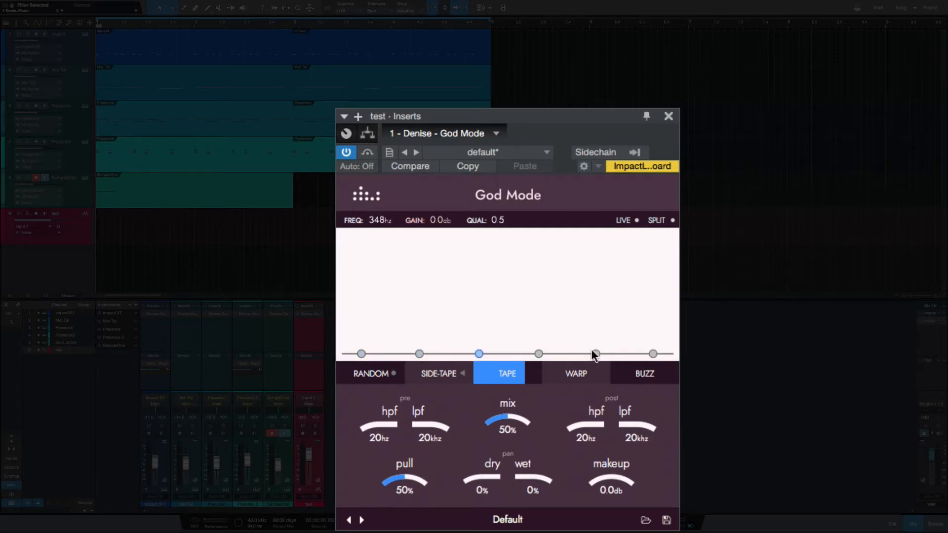
# Boost the God Mode EQ 20.8 dB near 2.1 kHz, with pull back at 0%
pyautogui.moveTo(596, 354); pyautogui.dragTo(551, 255)
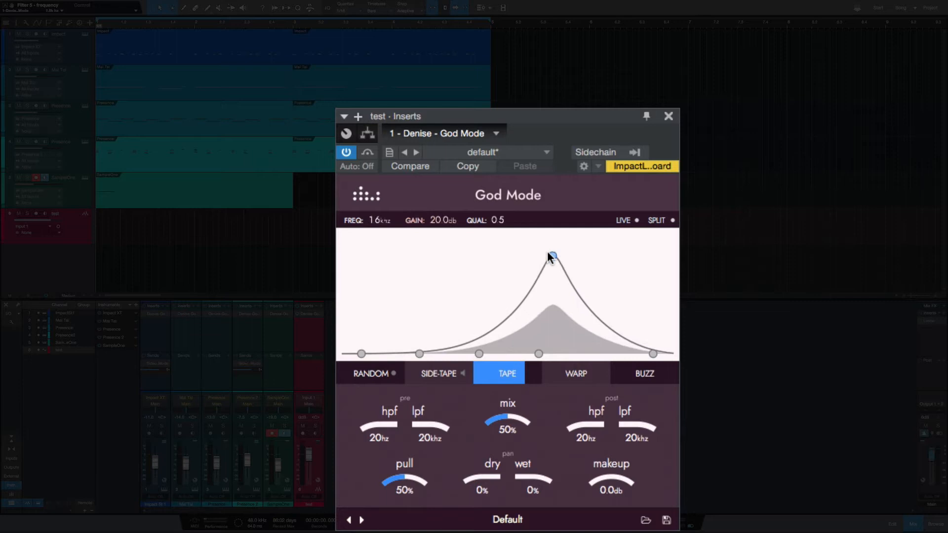
pyautogui.moveTo(549, 255); pyautogui.dragTo(564, 251)
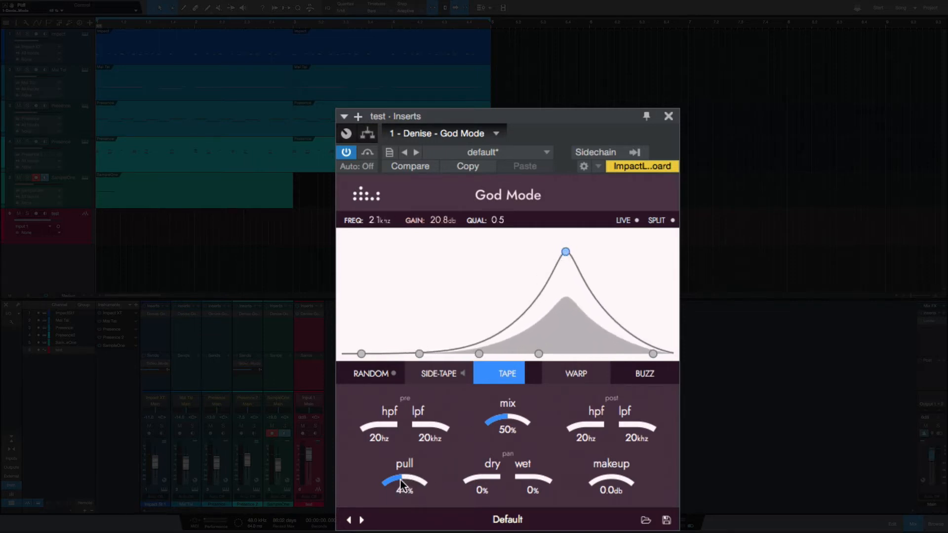
pyautogui.moveTo(403, 483); pyautogui.dragTo(414, 471)
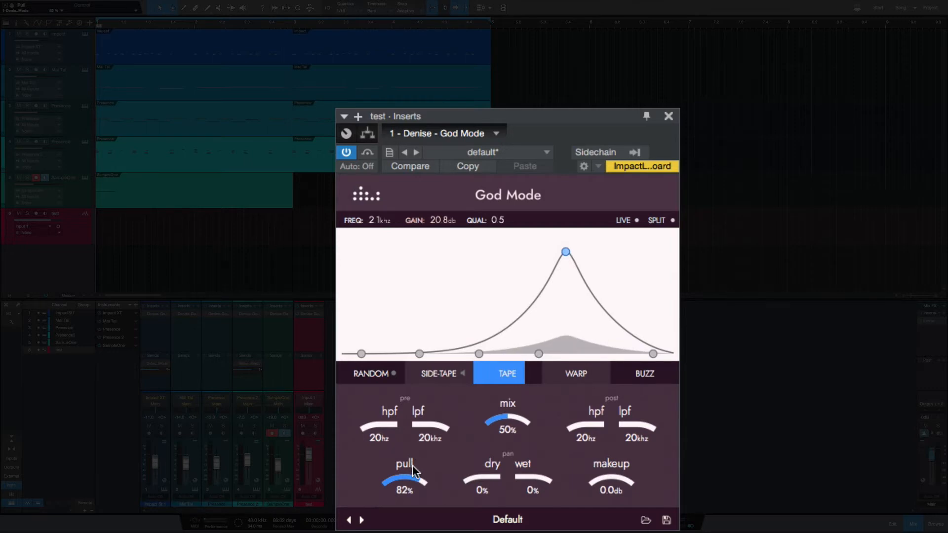
pyautogui.moveTo(404, 480); pyautogui.dragTo(404, 520)
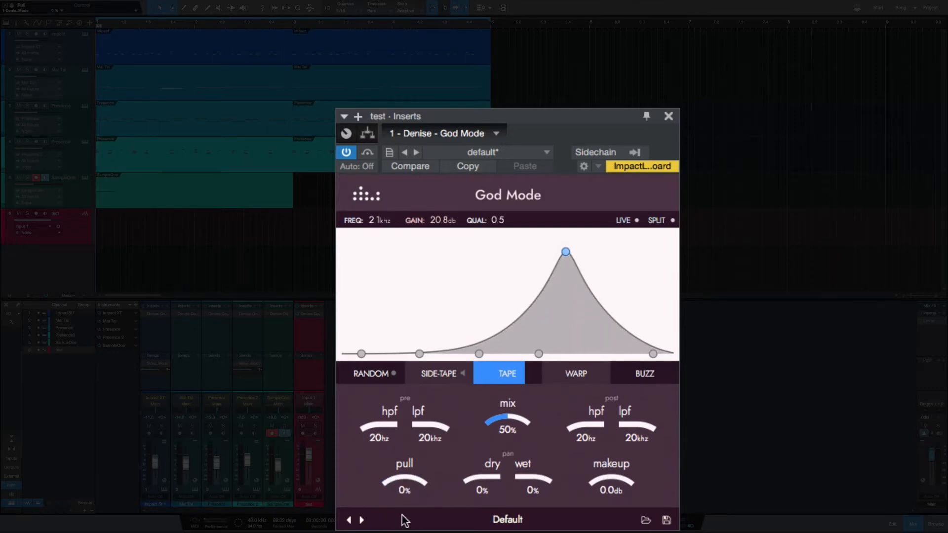
pyautogui.moveTo(397, 495)
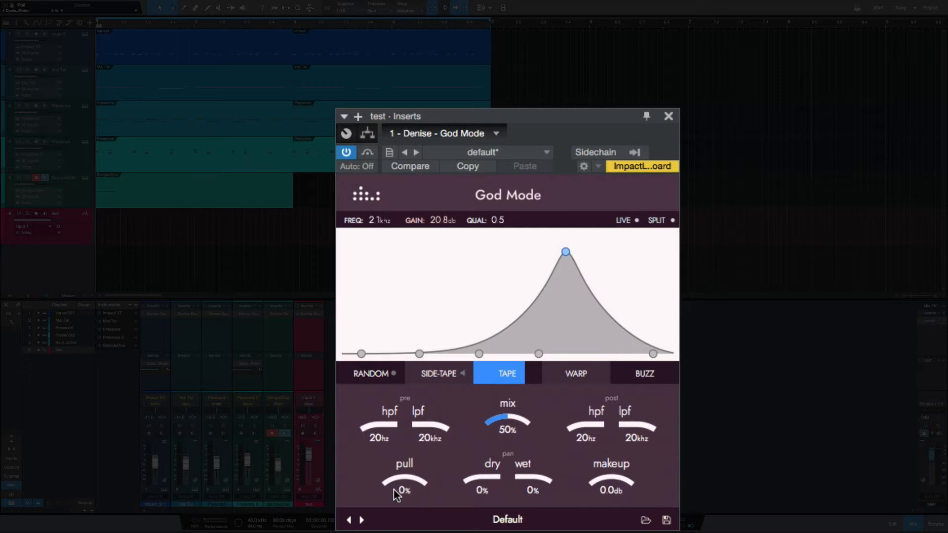
pyautogui.moveTo(400, 185)
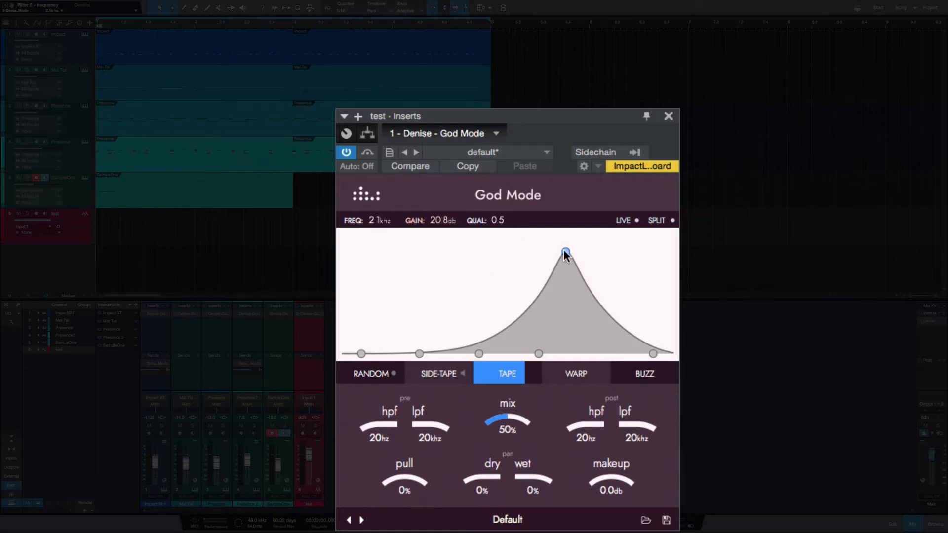
# Move the EQ boost to 219 Hz at 9.2 dB gain with a narrower Q
pyautogui.moveTo(564, 253); pyautogui.dragTo(464, 251)
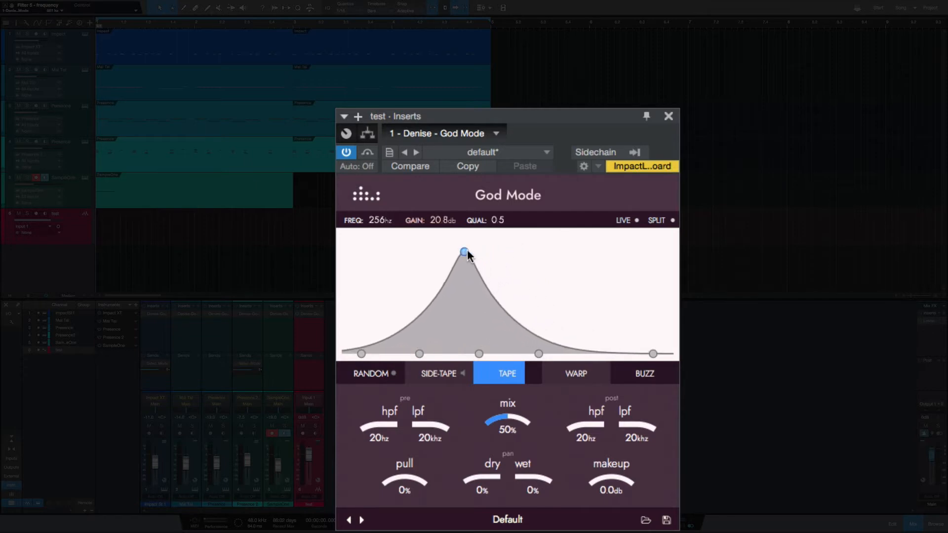
pyautogui.moveTo(464, 252); pyautogui.dragTo(541, 254)
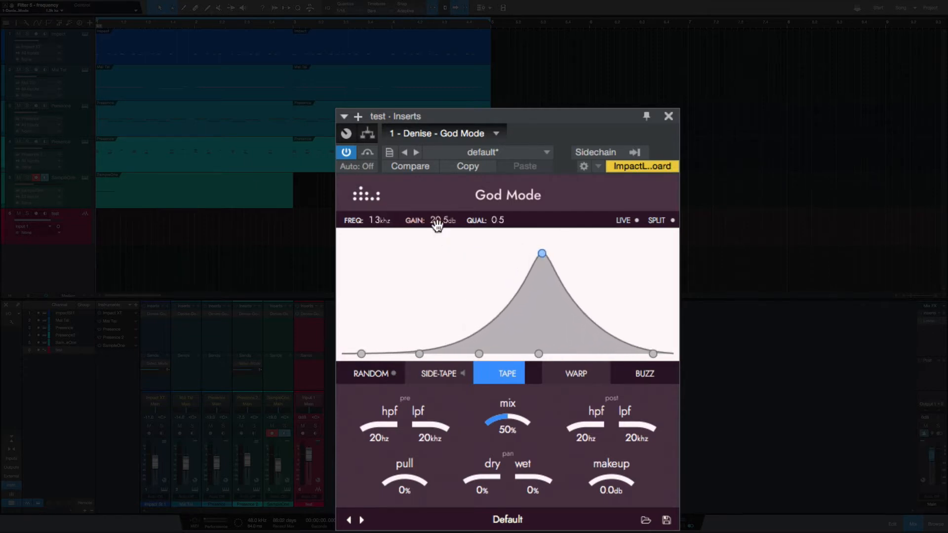
pyautogui.moveTo(542, 253); pyautogui.dragTo(540, 264)
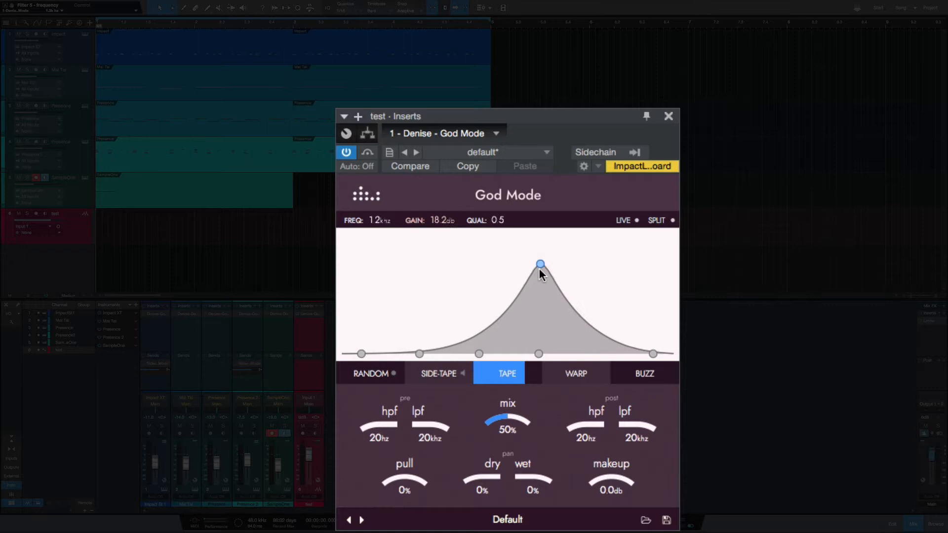
pyautogui.moveTo(539, 264); pyautogui.dragTo(539, 283)
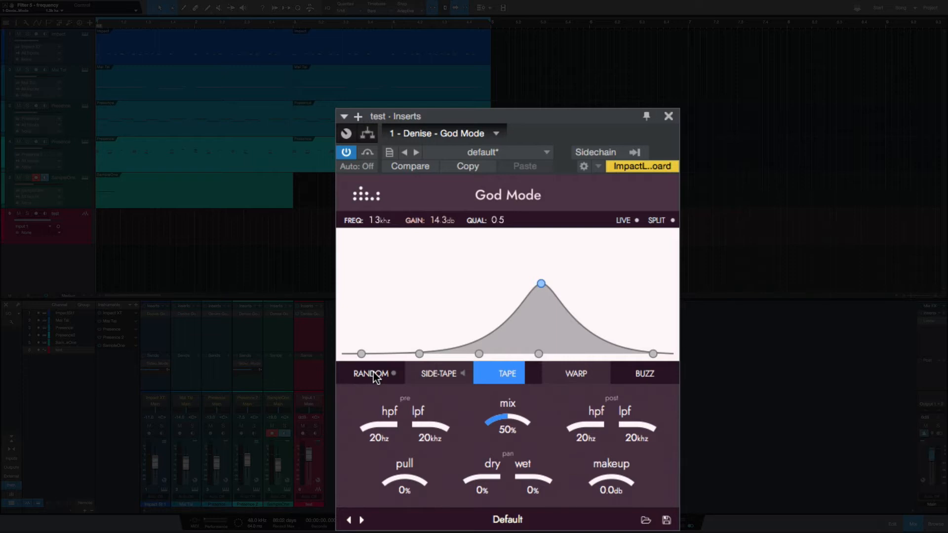
pyautogui.moveTo(541, 283); pyautogui.dragTo(396, 312)
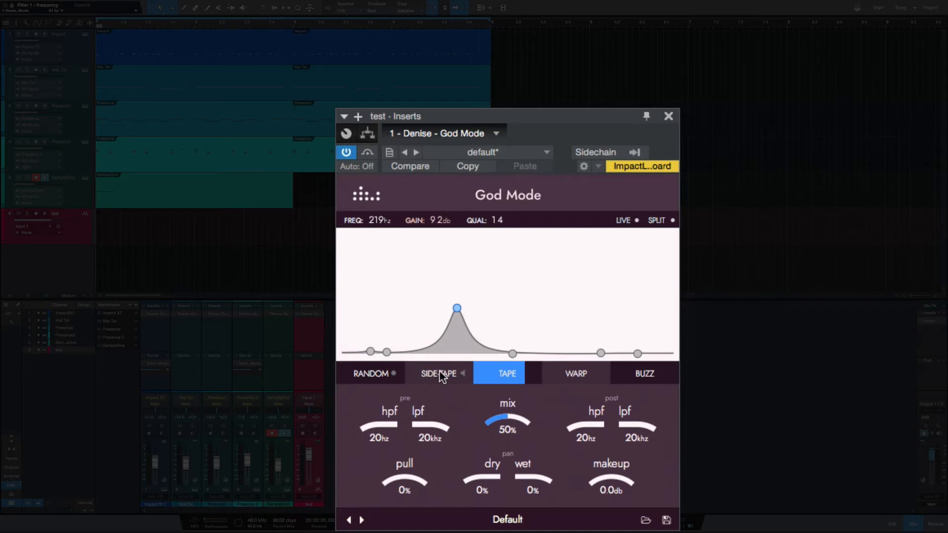
pyautogui.moveTo(439, 379)
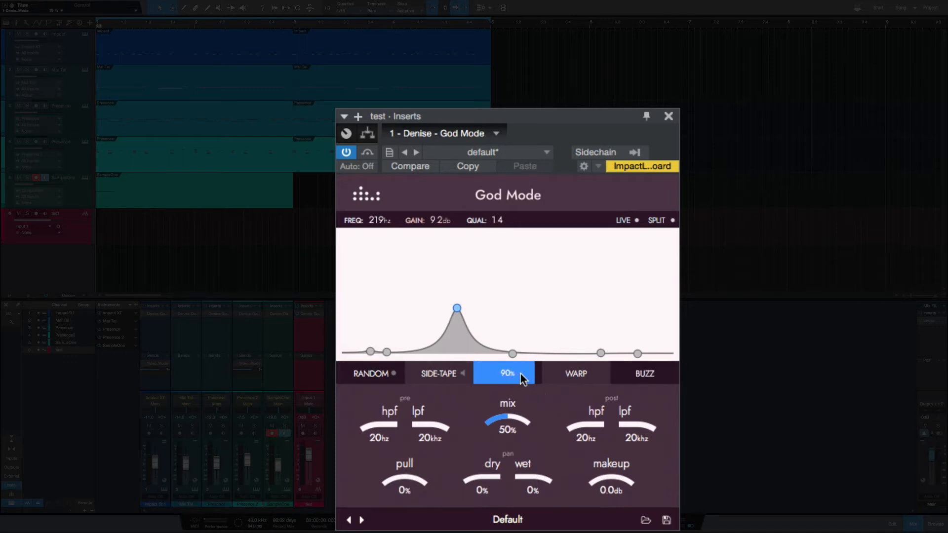
# Adjust the tape saturation amount, pan the dry signal fully and the wet to -54%
pyautogui.moveTo(523, 377); pyautogui.dragTo(490, 380)
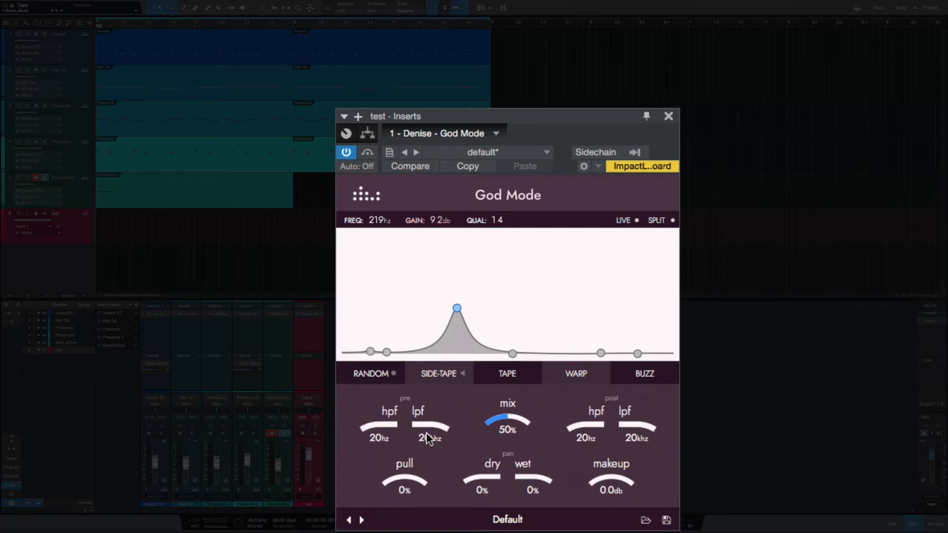
pyautogui.moveTo(499, 444)
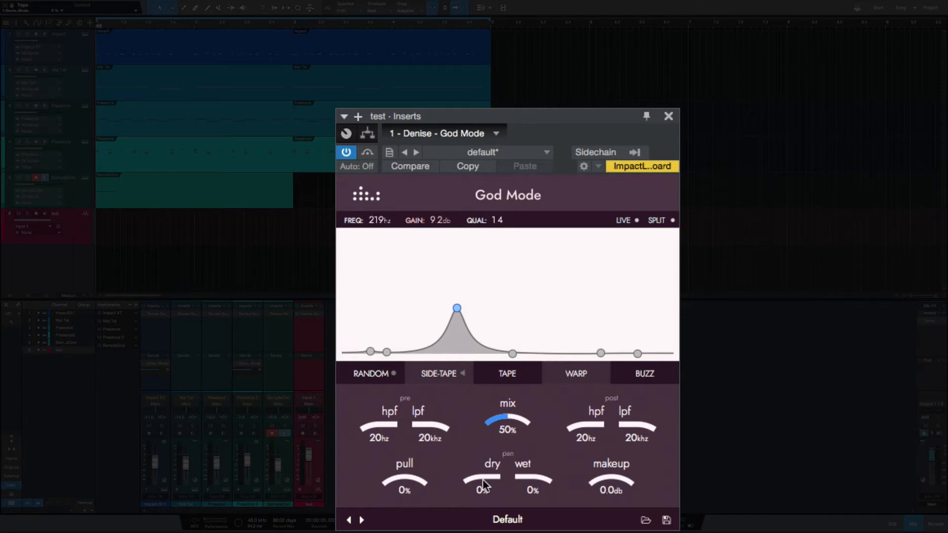
pyautogui.moveTo(543, 482)
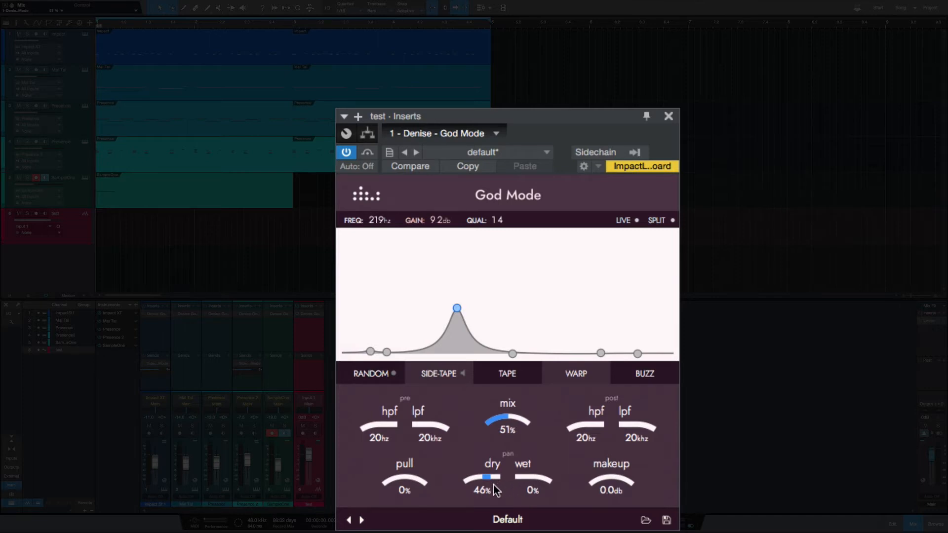
pyautogui.moveTo(481, 477); pyautogui.dragTo(489, 489)
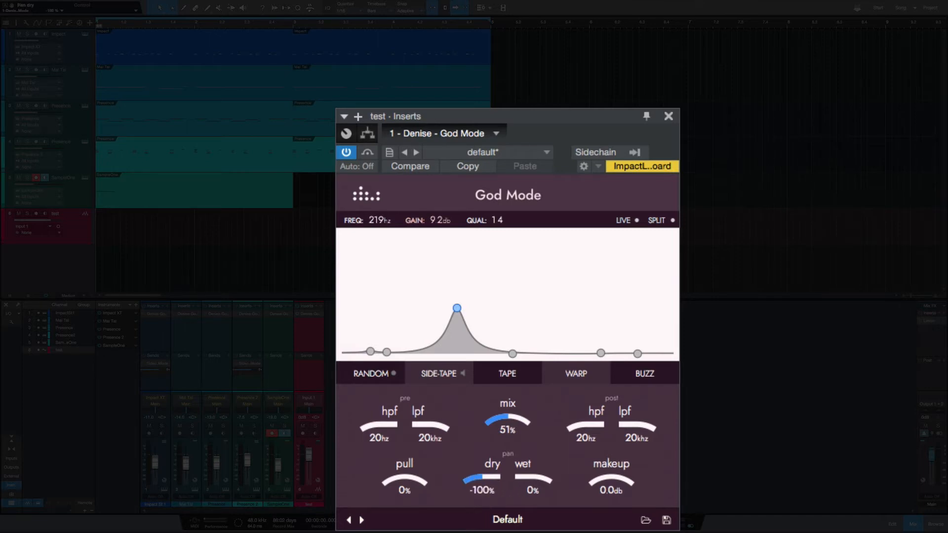
pyautogui.moveTo(475, 480); pyautogui.dragTo(487, 475)
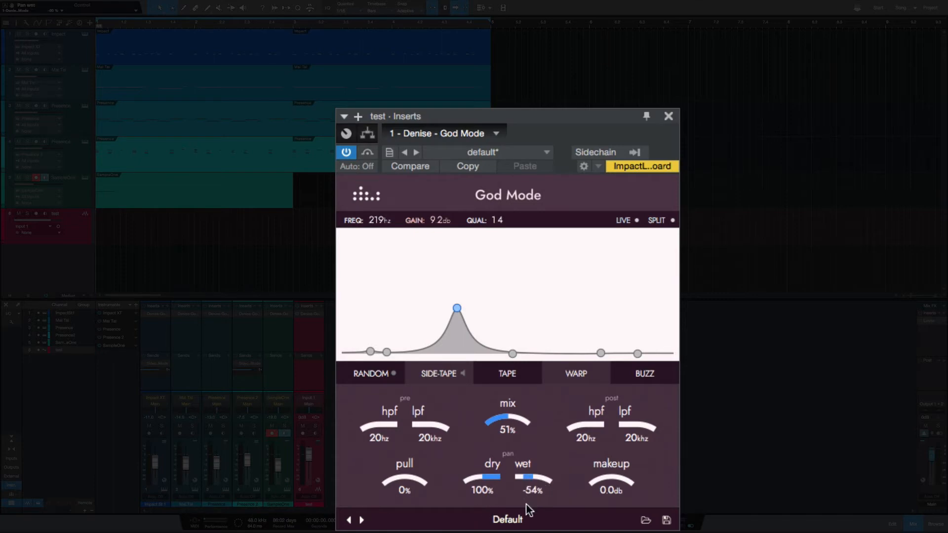
pyautogui.moveTo(532, 477); pyautogui.dragTo(496, 478)
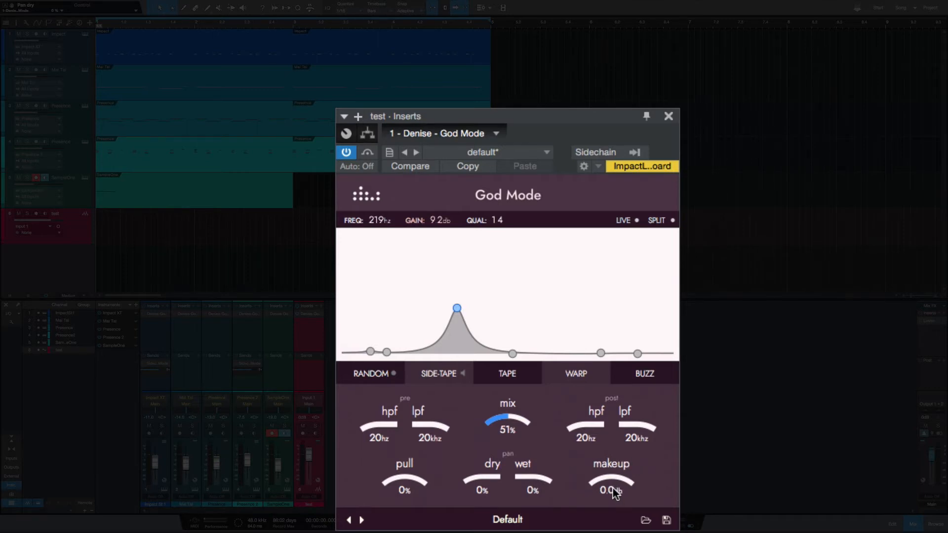
pyautogui.moveTo(399, 493)
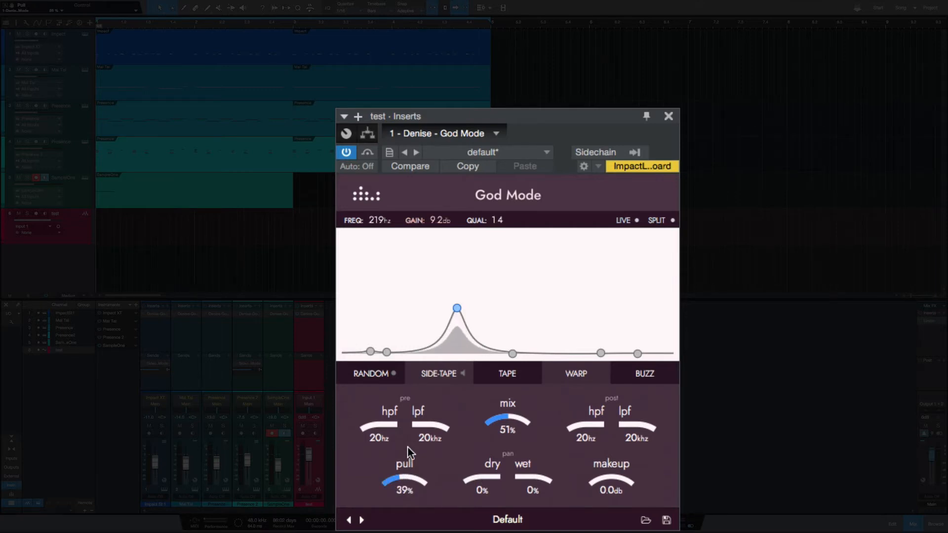
pyautogui.moveTo(410, 453)
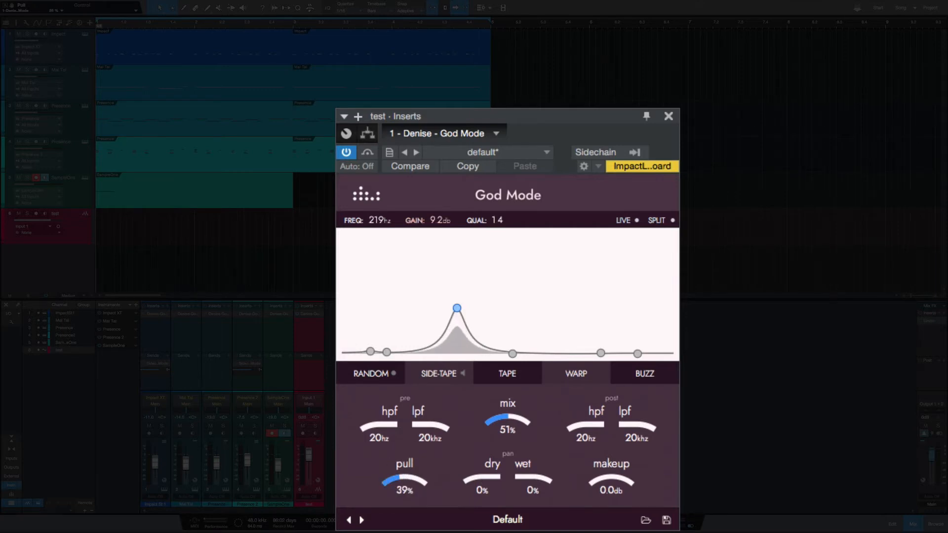
# Try the 'Make it crispy' preset, then step to 'Mix - Brighten up the mix'
pyautogui.click(643, 373)
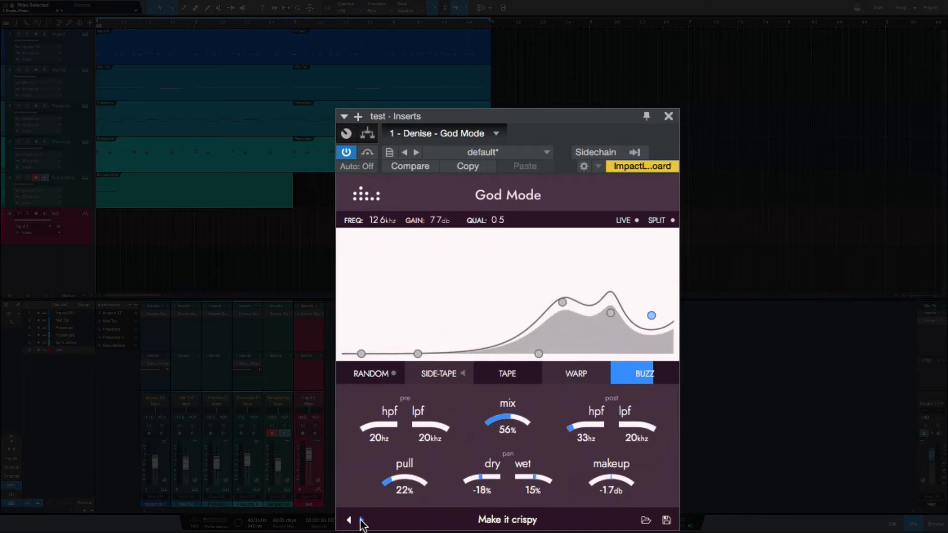
pyautogui.click(348, 520)
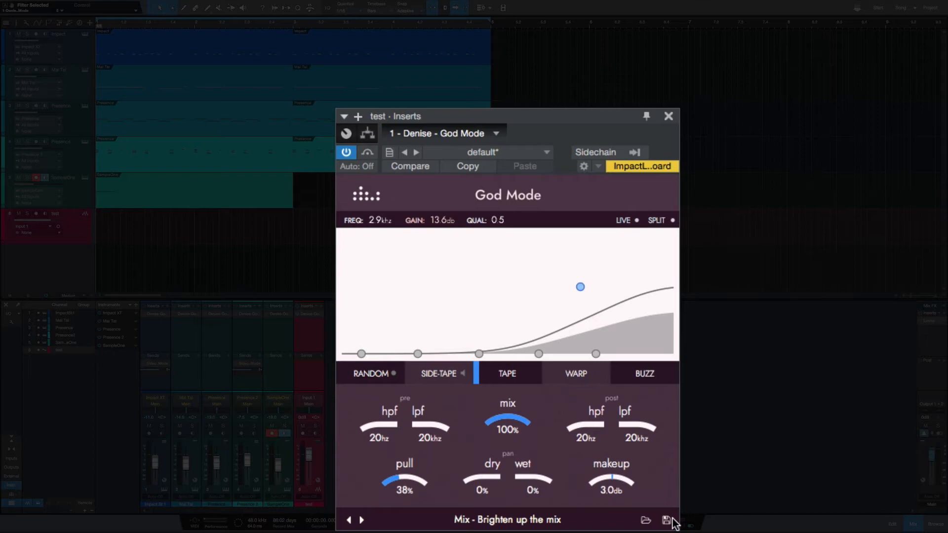
# Save the current settings as a new preset and close the test track's God Mode window
pyautogui.click(666, 520)
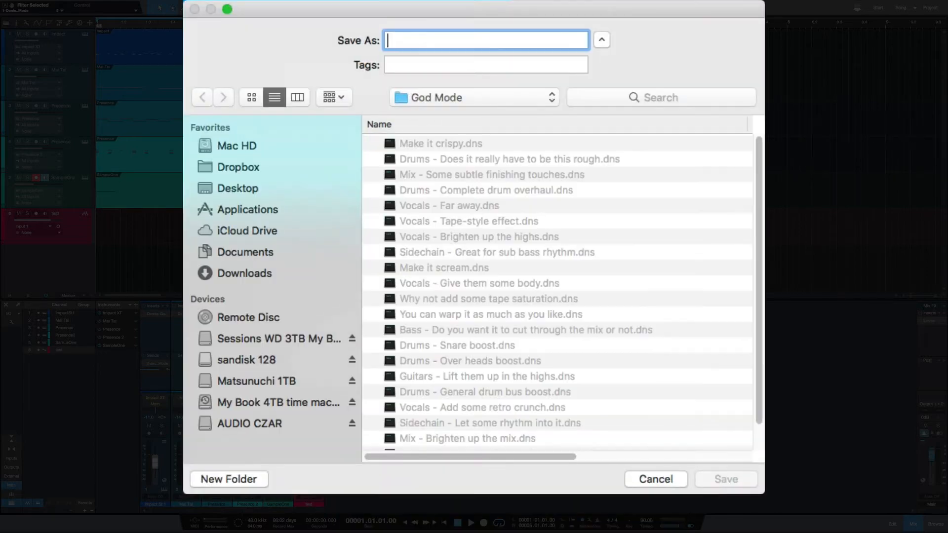
pyautogui.click(654, 478)
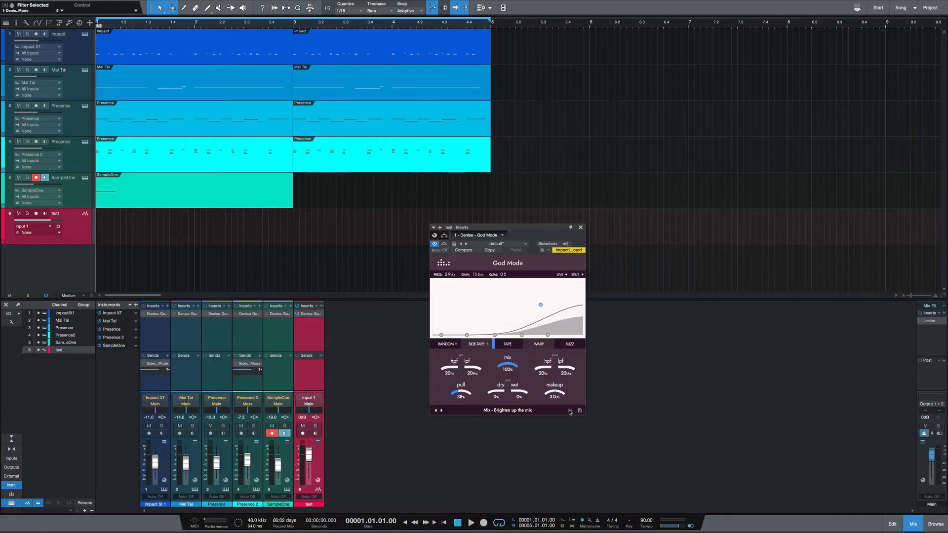
pyautogui.click(579, 411)
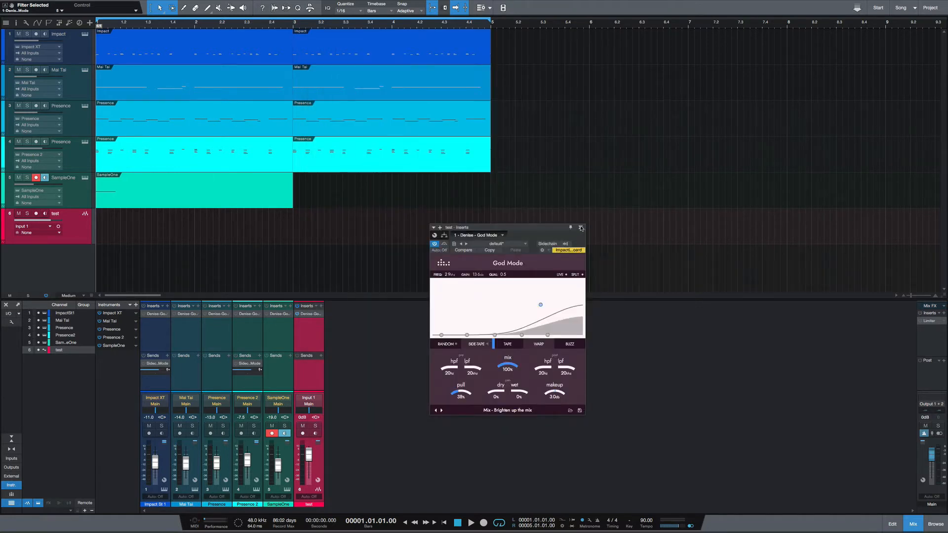
pyautogui.click(580, 228)
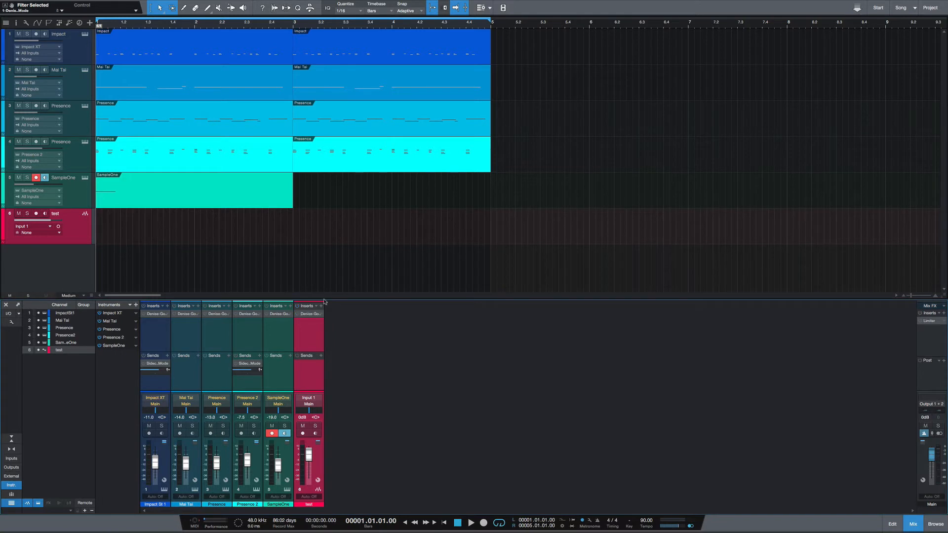
pyautogui.moveTo(222, 235)
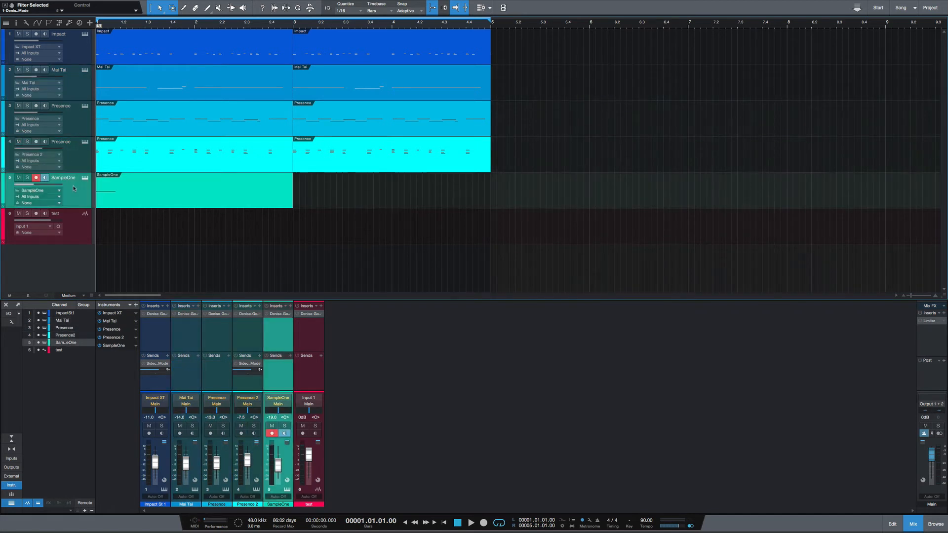
pyautogui.moveTo(196, 279)
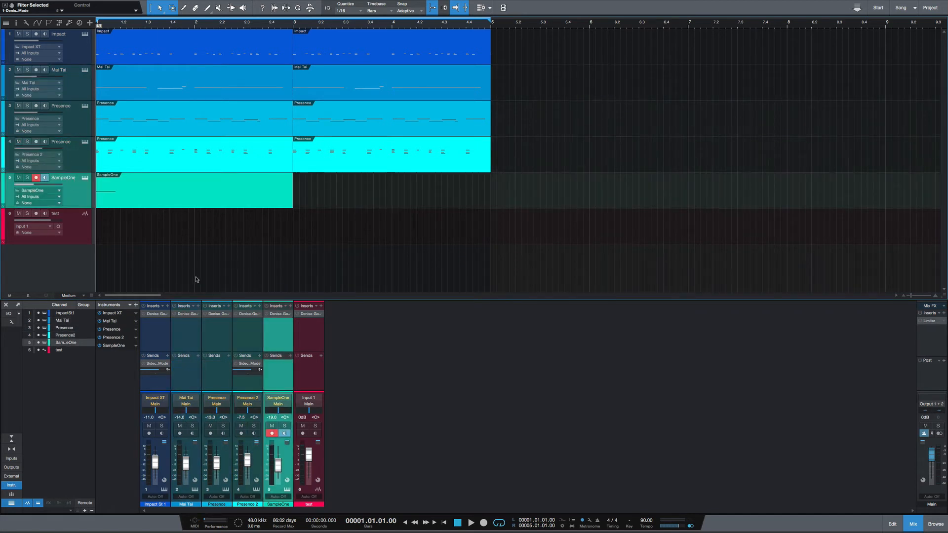
pyautogui.moveTo(47, 296)
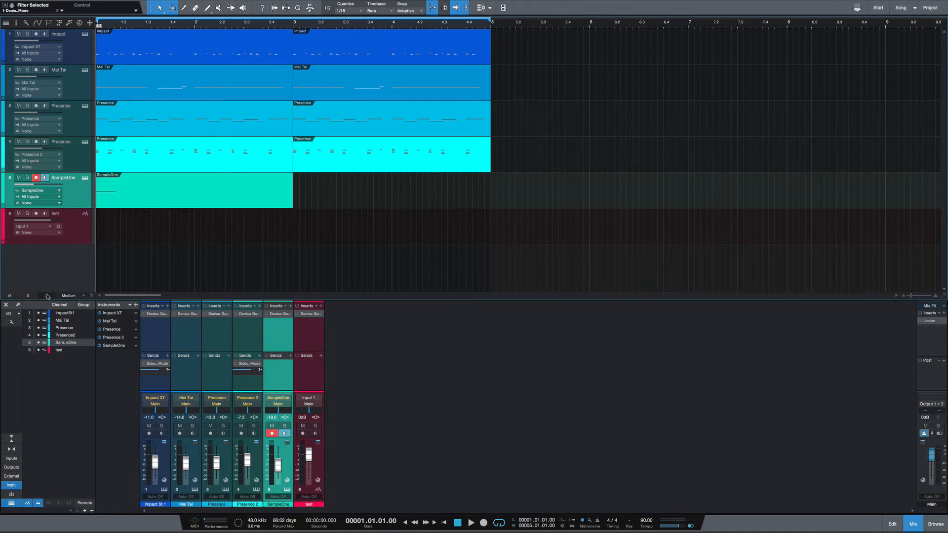
pyautogui.moveTo(46, 297)
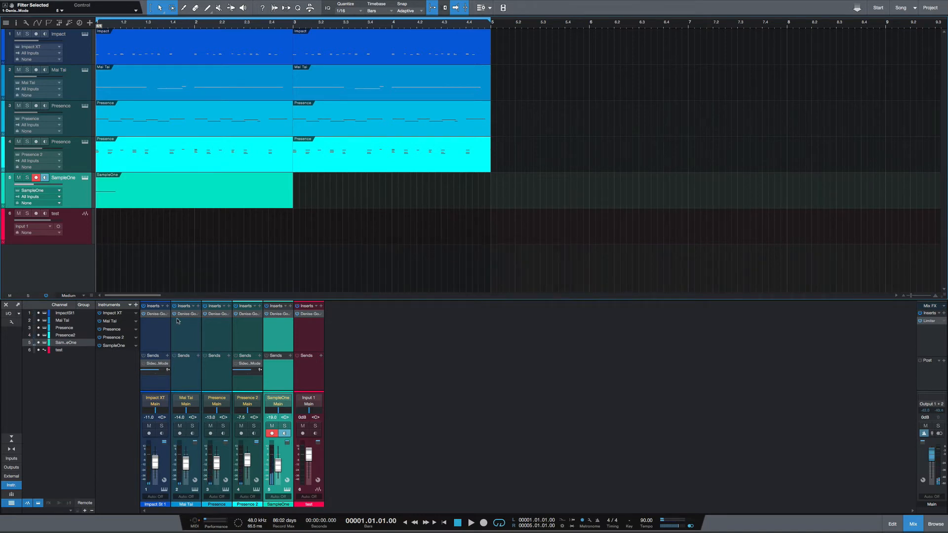
pyautogui.moveTo(176, 318)
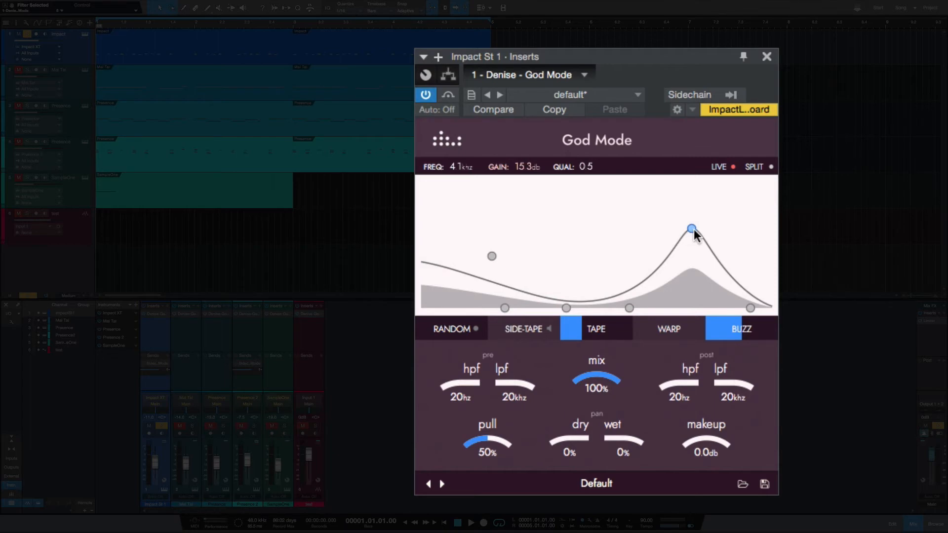
pyautogui.moveTo(675, 244)
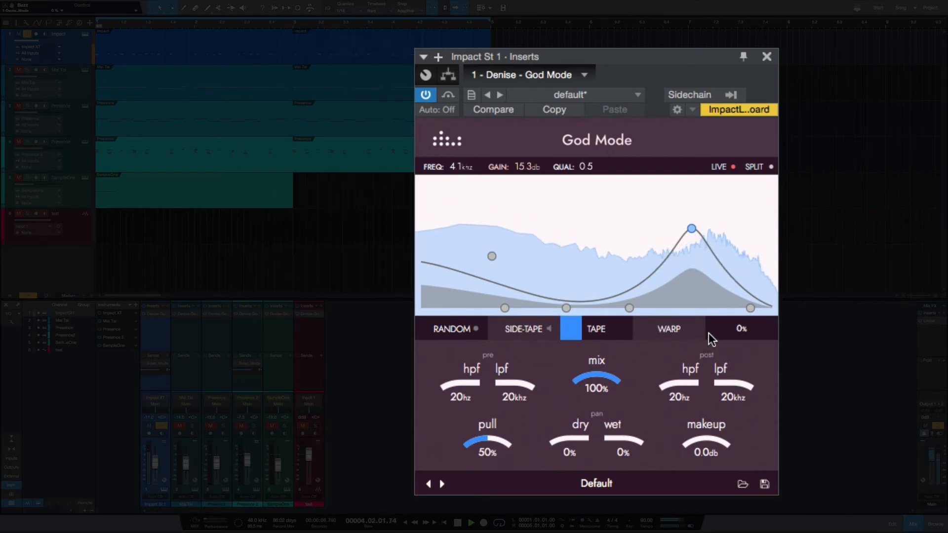
# Set the Impact St 1 drum track's God Mode warp to 45%
pyautogui.moveTo(714, 328); pyautogui.dragTo(725, 328)
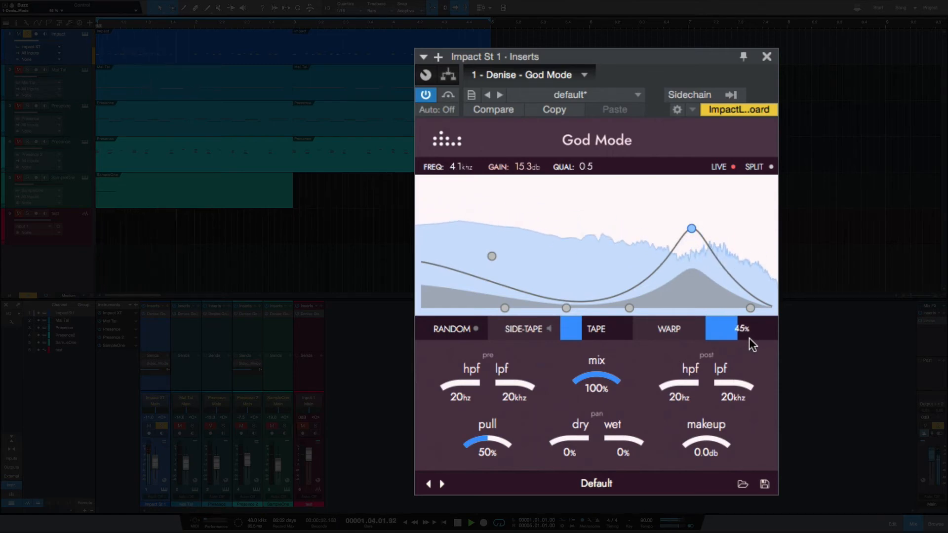
pyautogui.click(741, 329)
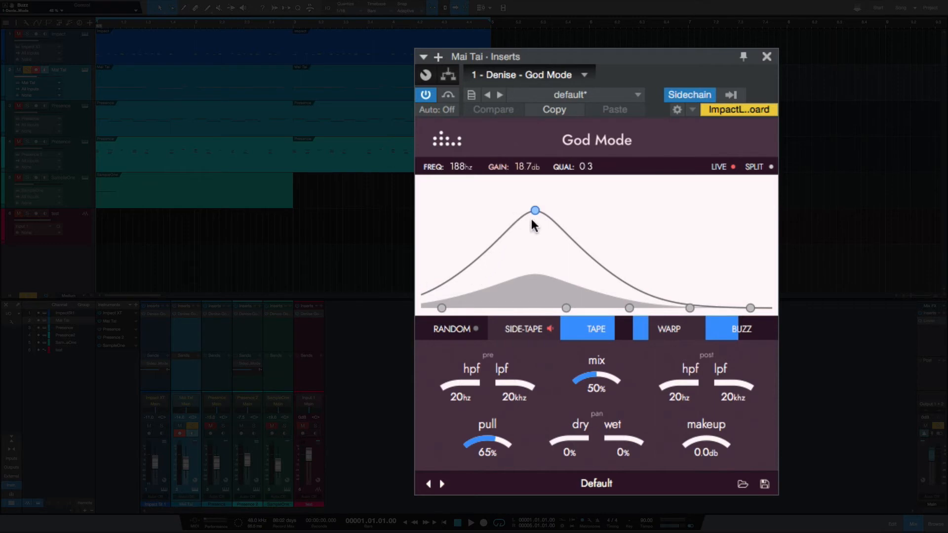
pyautogui.moveTo(506, 267)
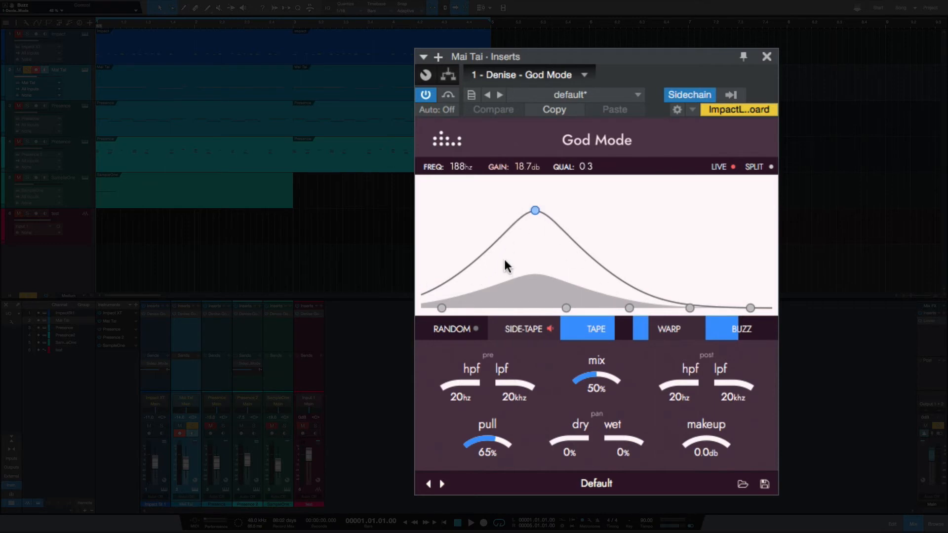
# Bring up the Mai Tai bass God Mode's 188 Hz boost and bypass it
pyautogui.click(595, 328)
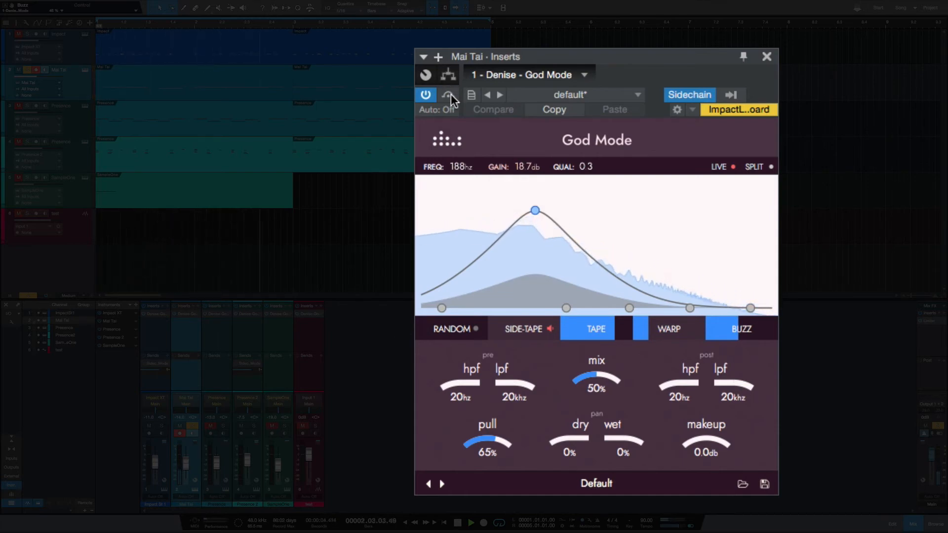
pyautogui.click(447, 95)
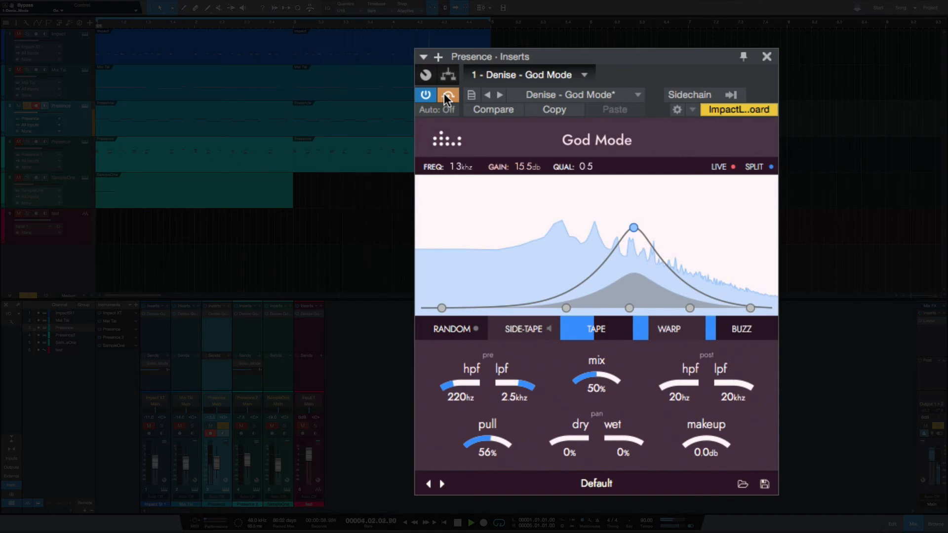
# Toggle bypass on the Presence track's God Mode during playback
pyautogui.click(448, 95)
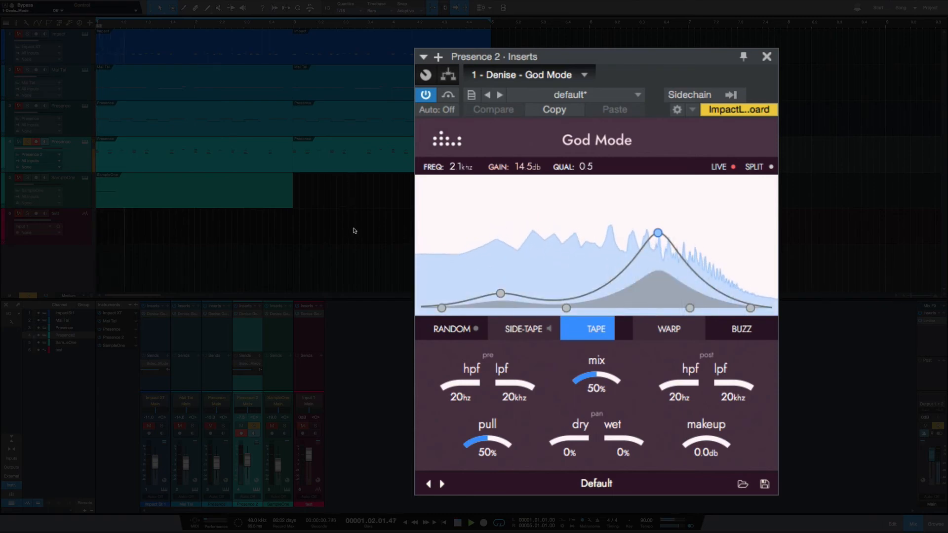
pyautogui.moveTo(448, 95)
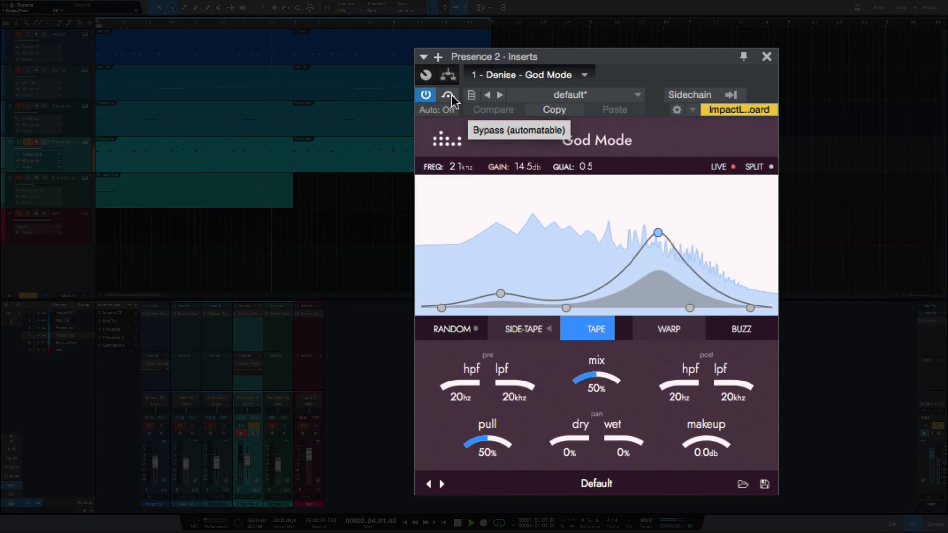
# Bypass the Presence 2 God Mode to hear it dry, then re-enable it
pyautogui.click(449, 94)
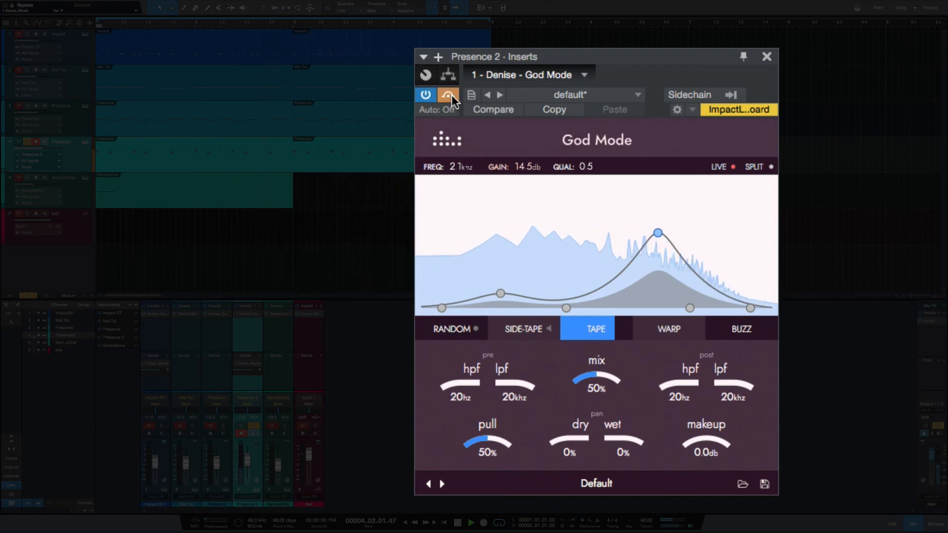
pyautogui.click(449, 94)
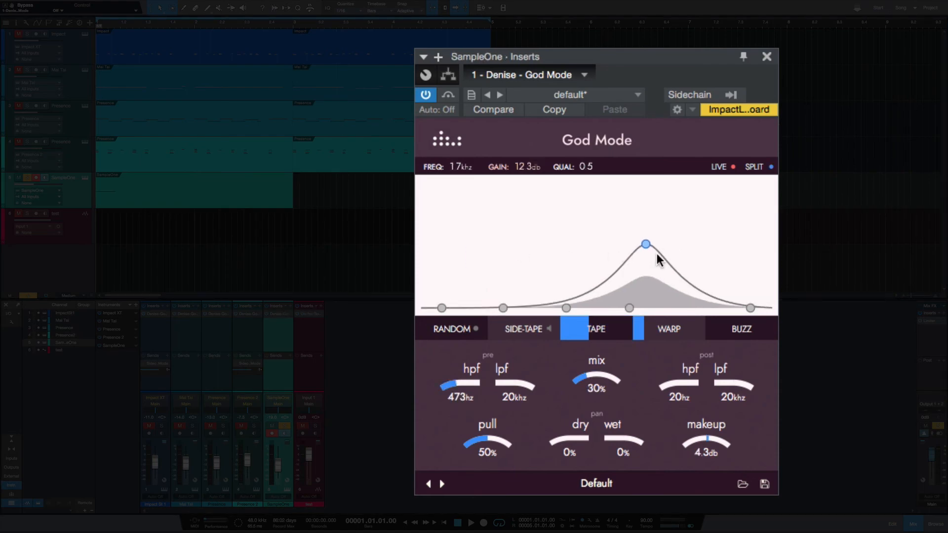
pyautogui.moveTo(650, 253)
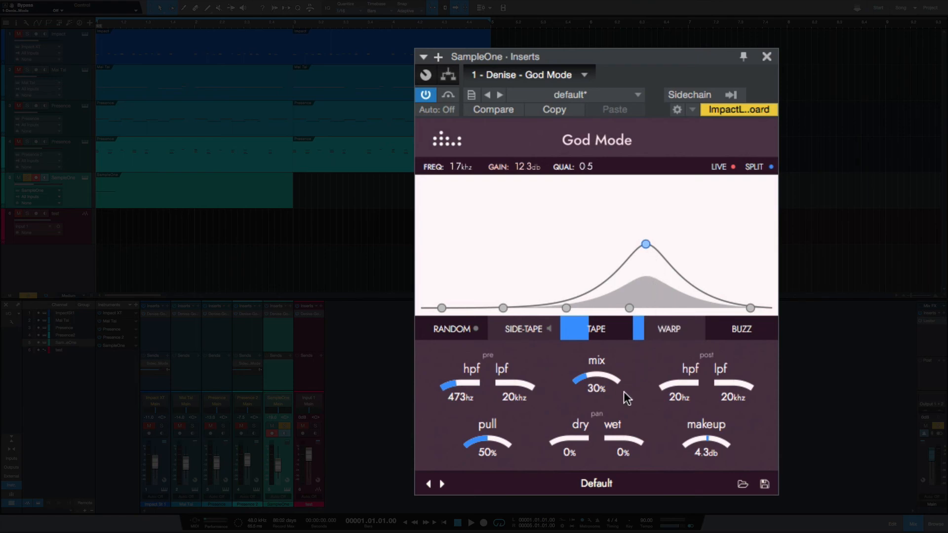
pyautogui.moveTo(597, 399)
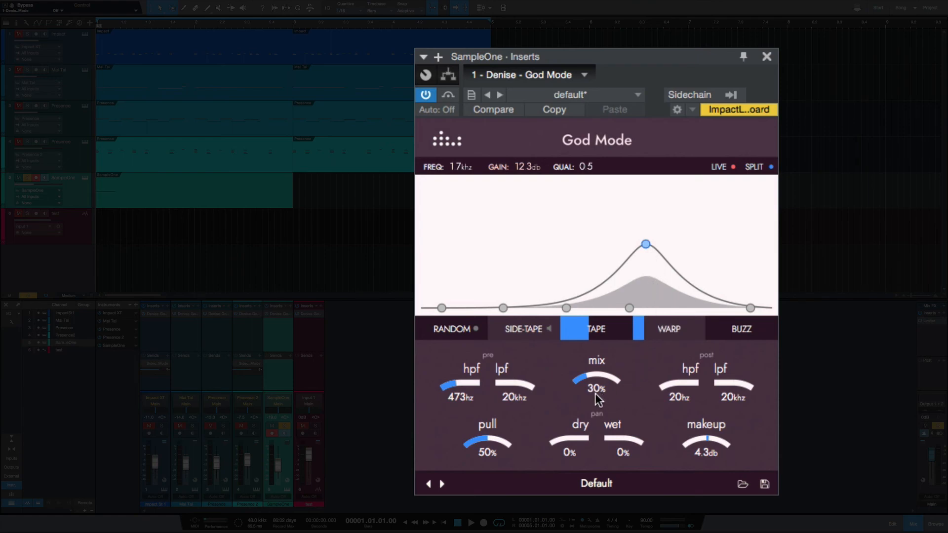
pyautogui.moveTo(473, 408)
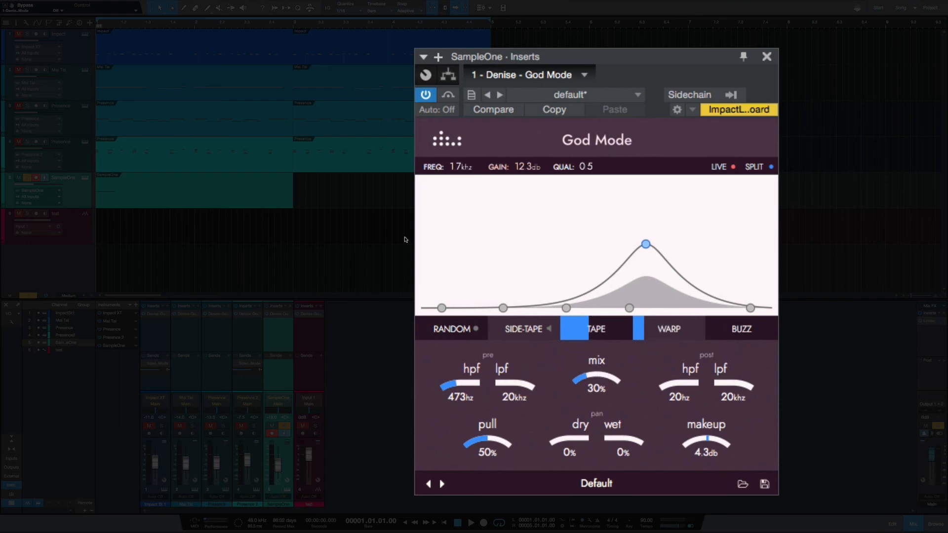
# Start song playback and bypass the SampleOne God Mode to compare
pyautogui.click(471, 522)
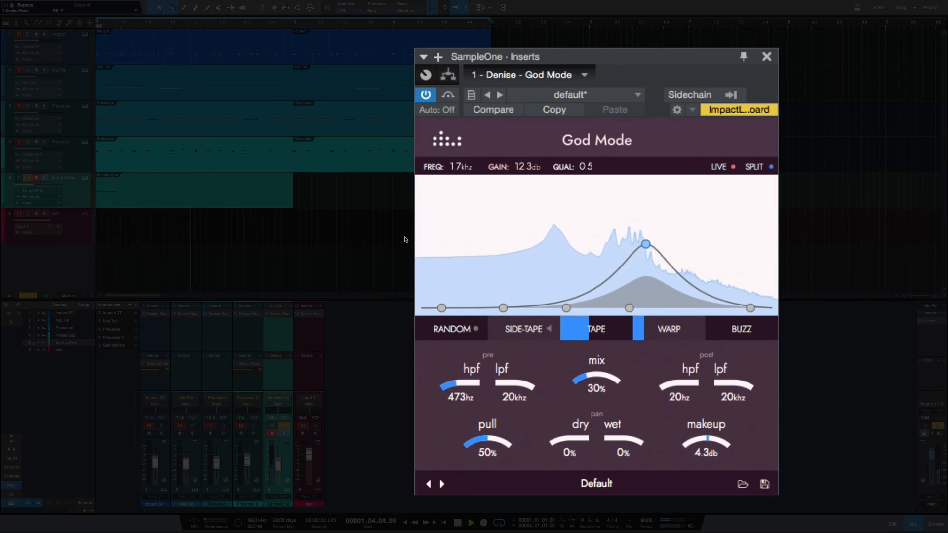
pyautogui.moveTo(447, 95)
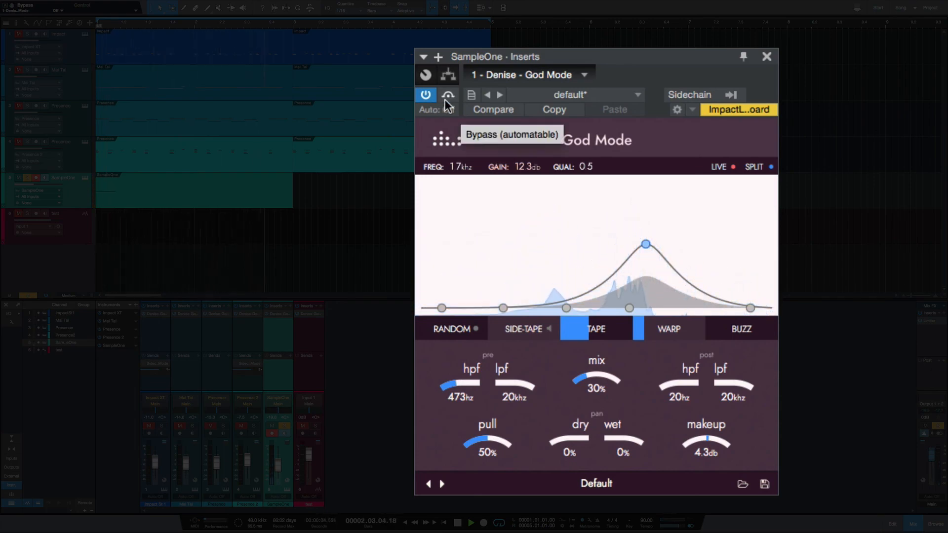
pyautogui.click(447, 95)
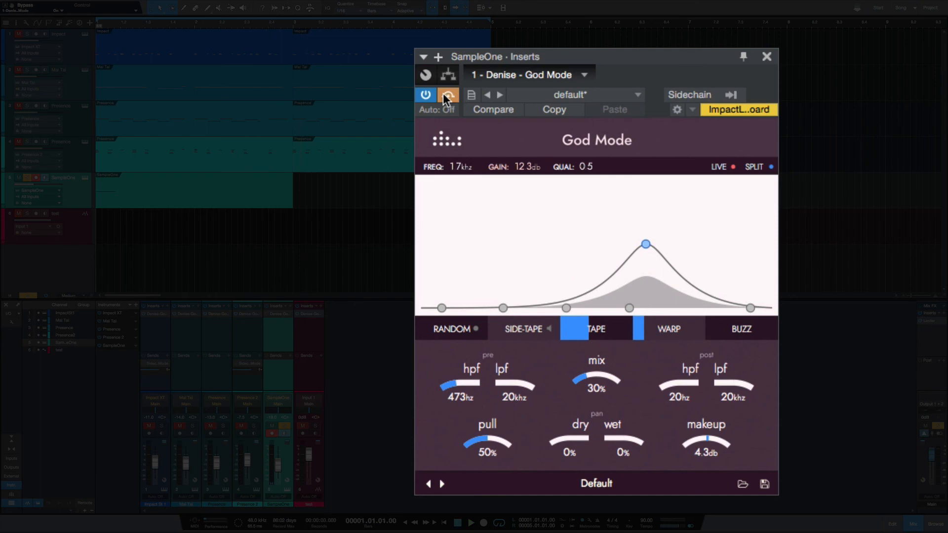
pyautogui.moveTo(448, 95)
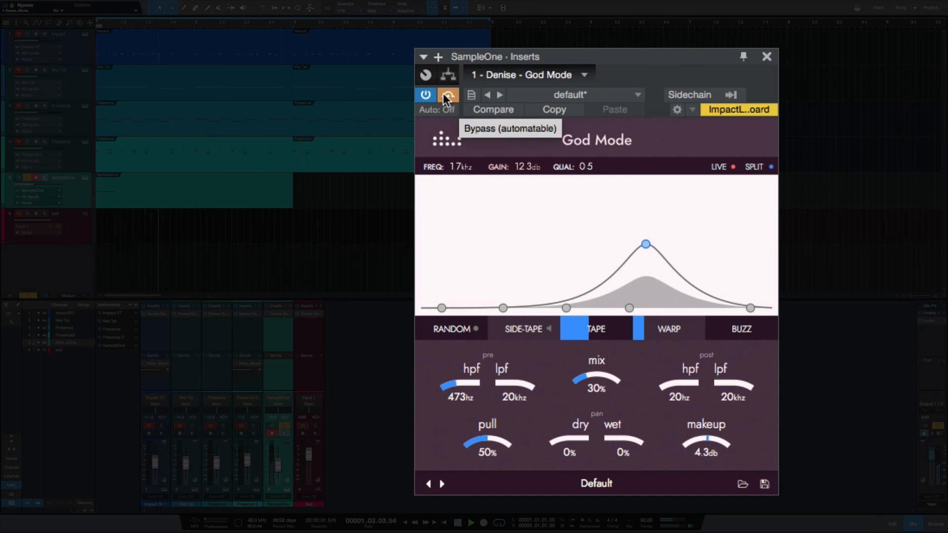